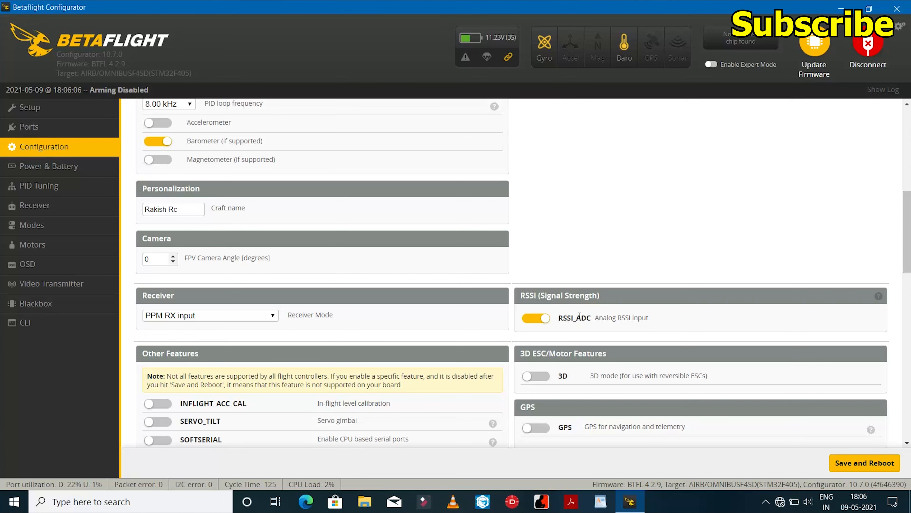
{"action": "mouse_move", "coordinate": [595, 331]}
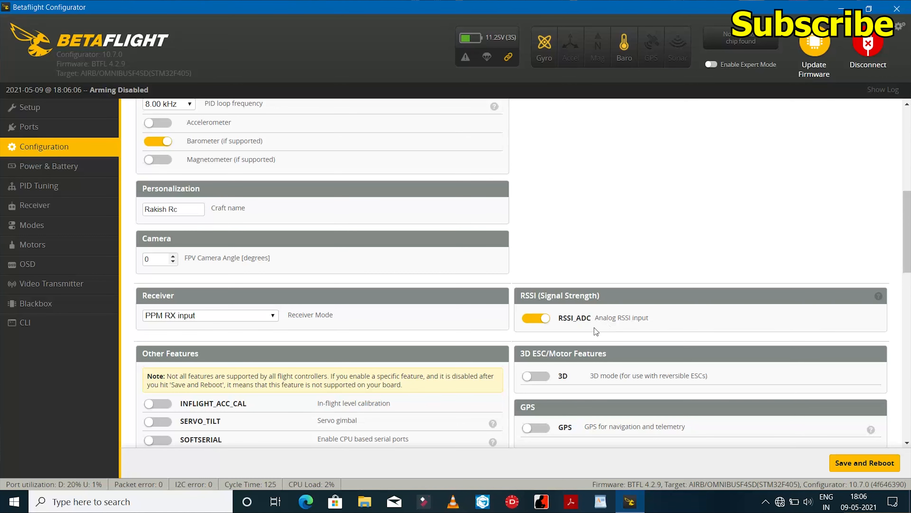
{"action": "mouse_move", "coordinate": [654, 335]}
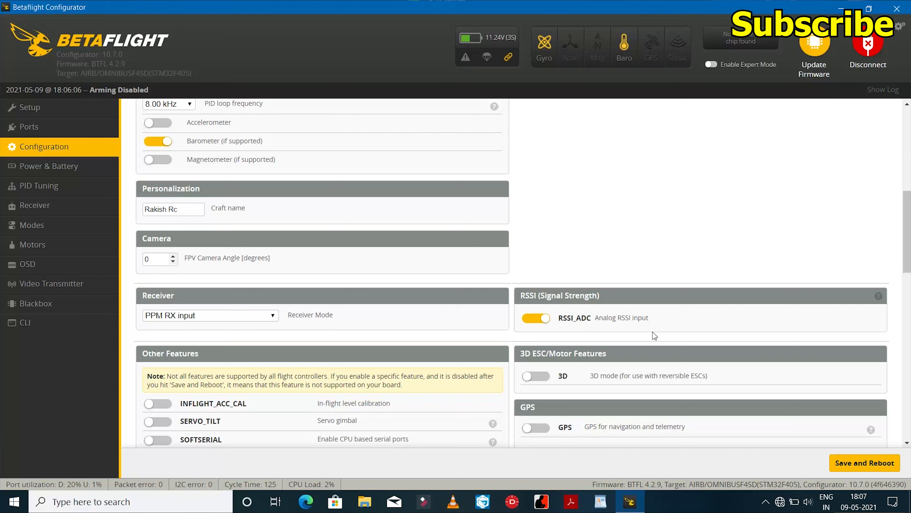
{"action": "mouse_move", "coordinate": [586, 329]}
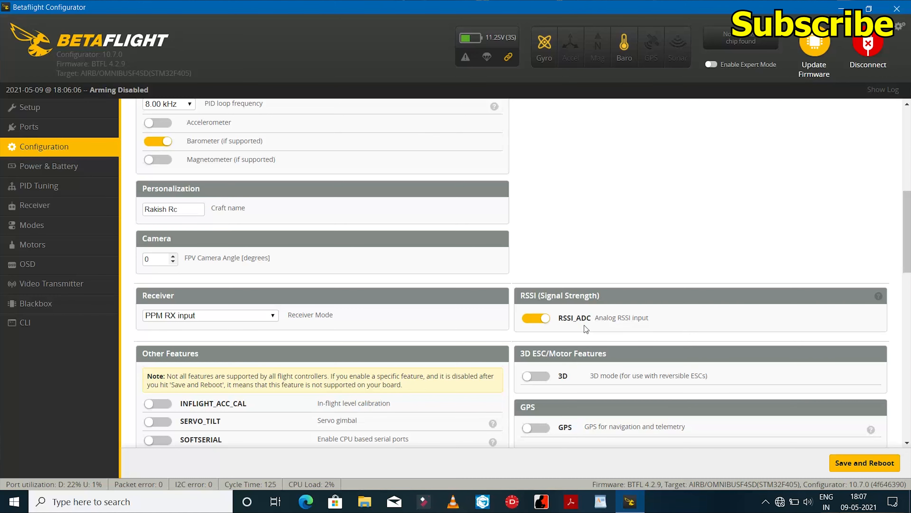
{"action": "mouse_move", "coordinate": [556, 334]}
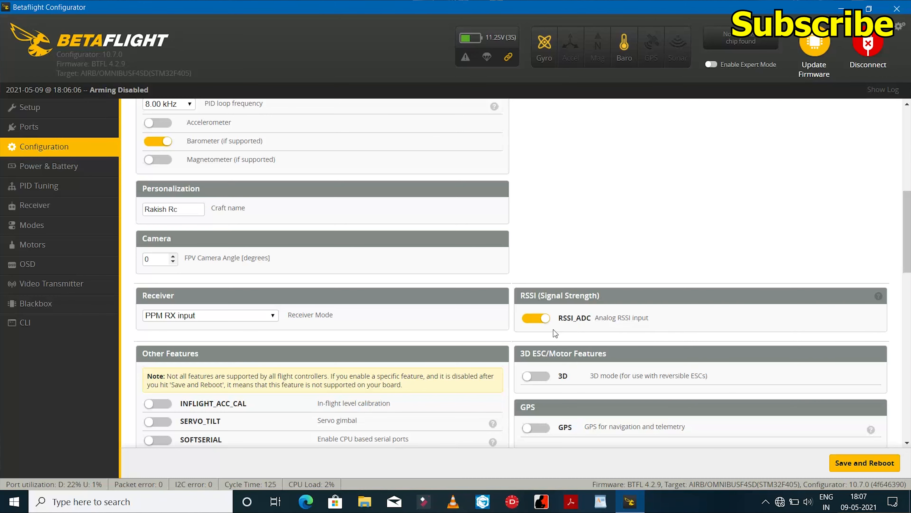
Switch to the OSD settings showing enabled elements like craft name and cell voltage
{"action": "scroll", "scroll_direction": "down", "scroll_amount": 3}
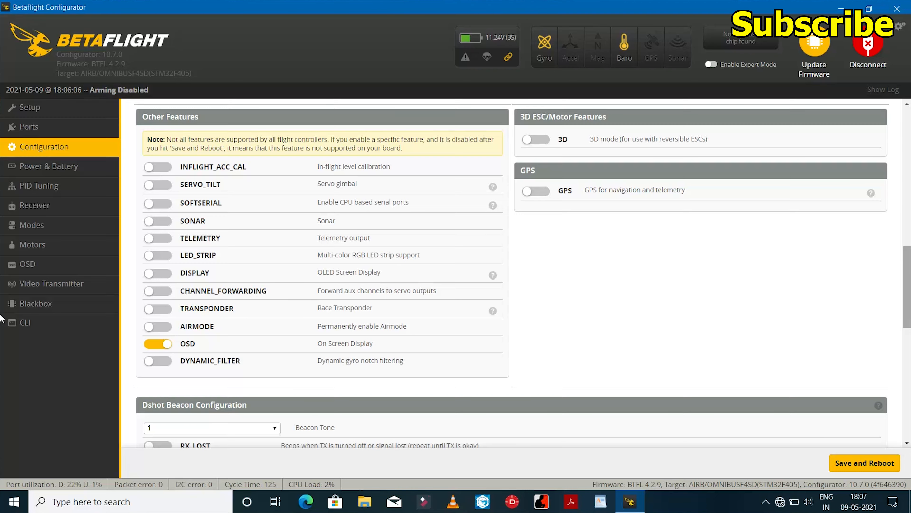
{"action": "scroll", "scroll_direction": "down", "scroll_amount": 3}
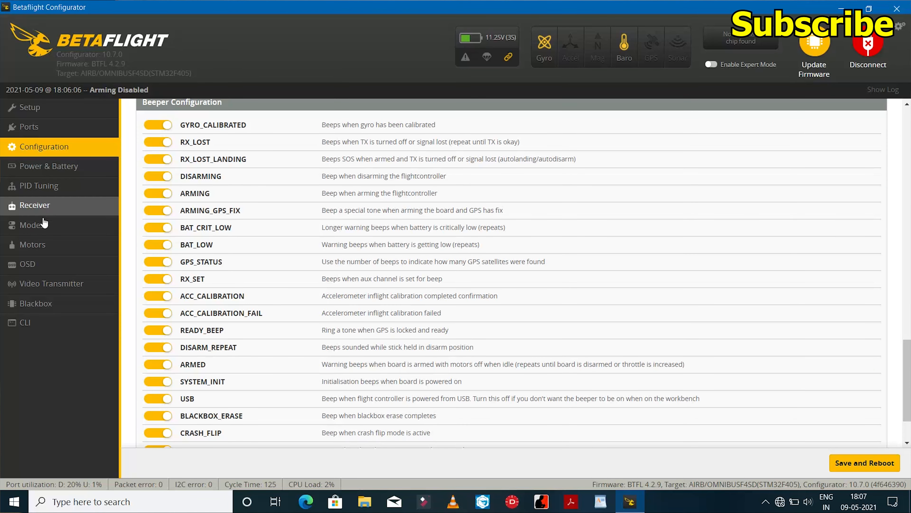
{"action": "left_click", "coordinate": [26, 263]}
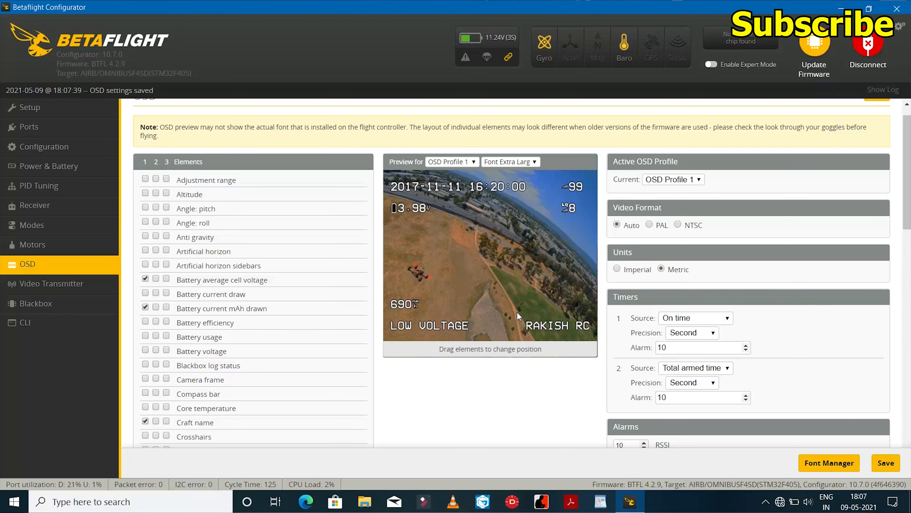
{"action": "mouse_move", "coordinate": [507, 182]}
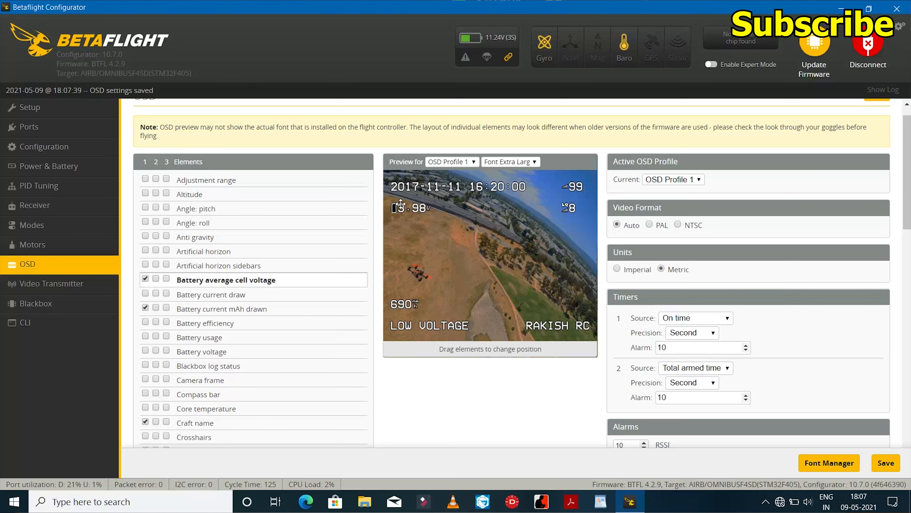
{"action": "mouse_move", "coordinate": [462, 273]}
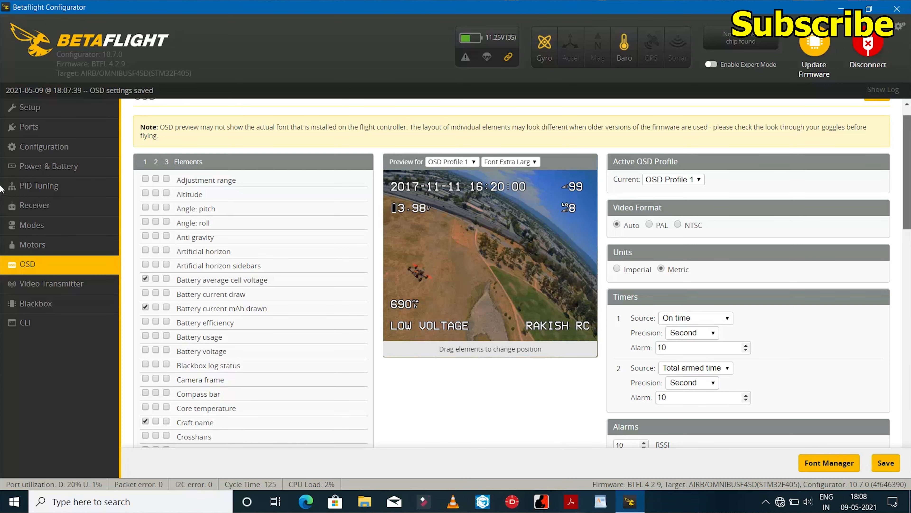
{"action": "scroll", "scroll_direction": "down", "scroll_amount": 3}
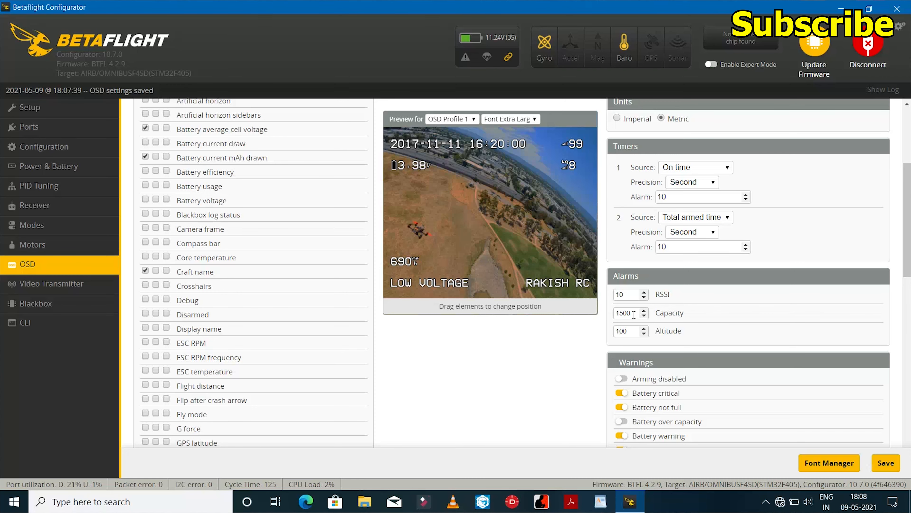
{"action": "mouse_move", "coordinate": [5, 246]}
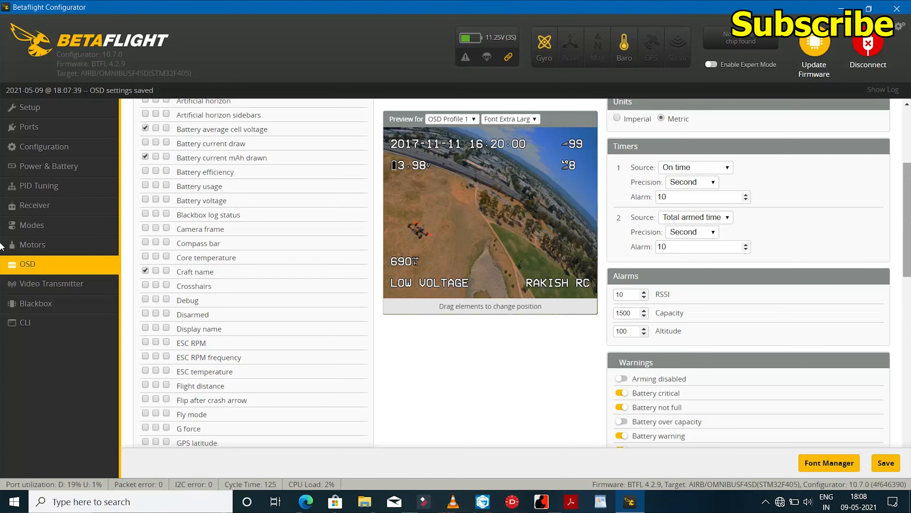